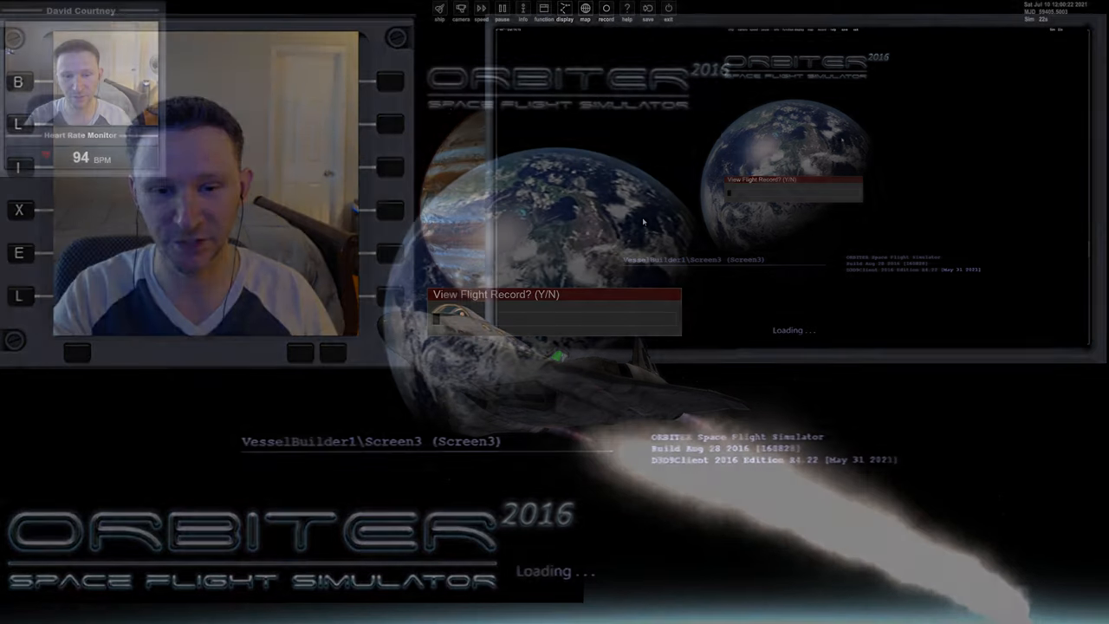
Answer Y to show the flight record: 13 attempts, 5 successes, 7 crashes
type("y")
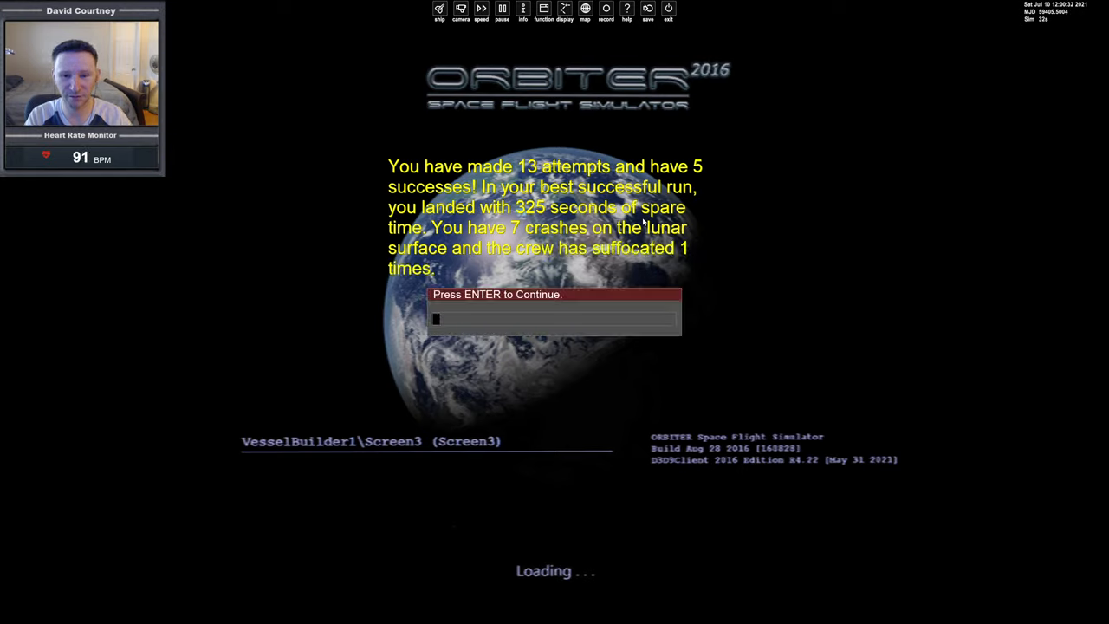
Enter the flight and set the BaseApproach target to Brighton Beach, entering ReT 2900 and 300
key("enter")
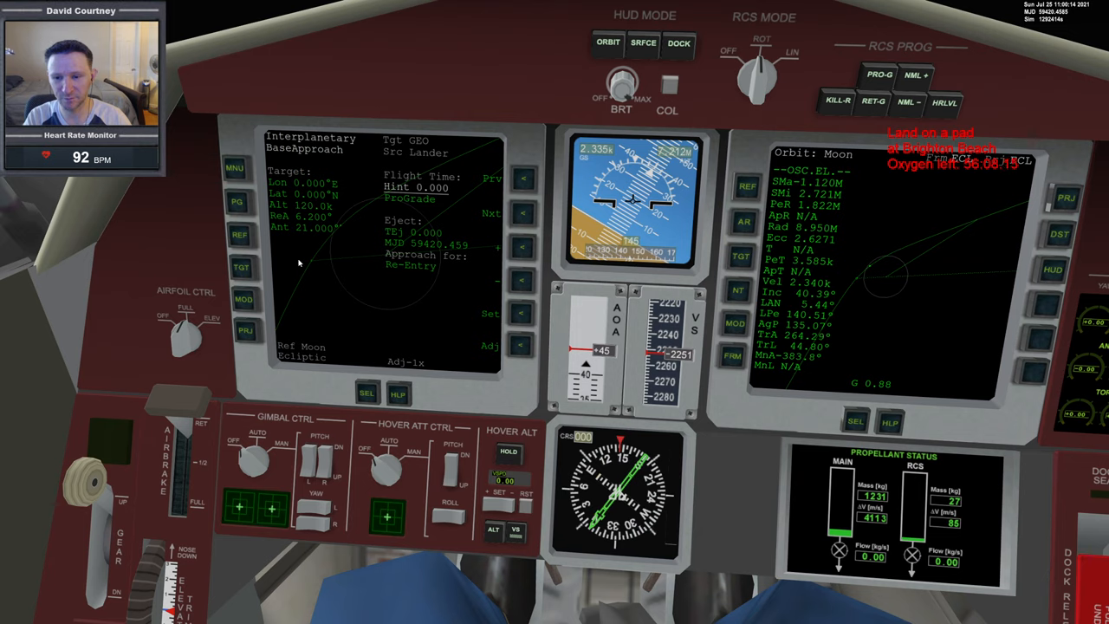
left_click(242, 267)
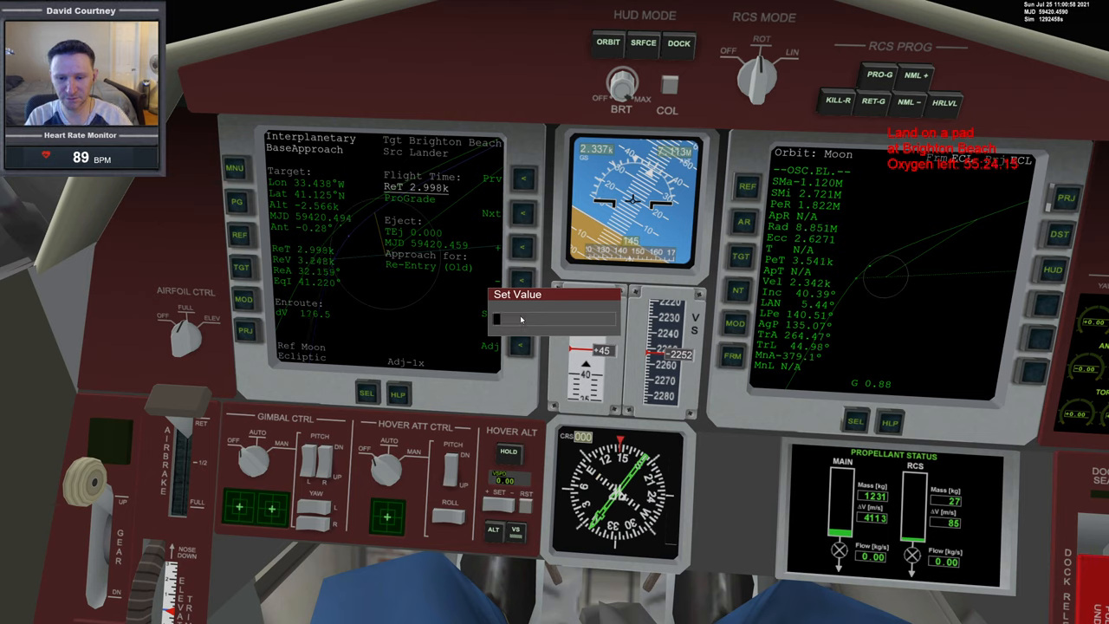
type("2900")
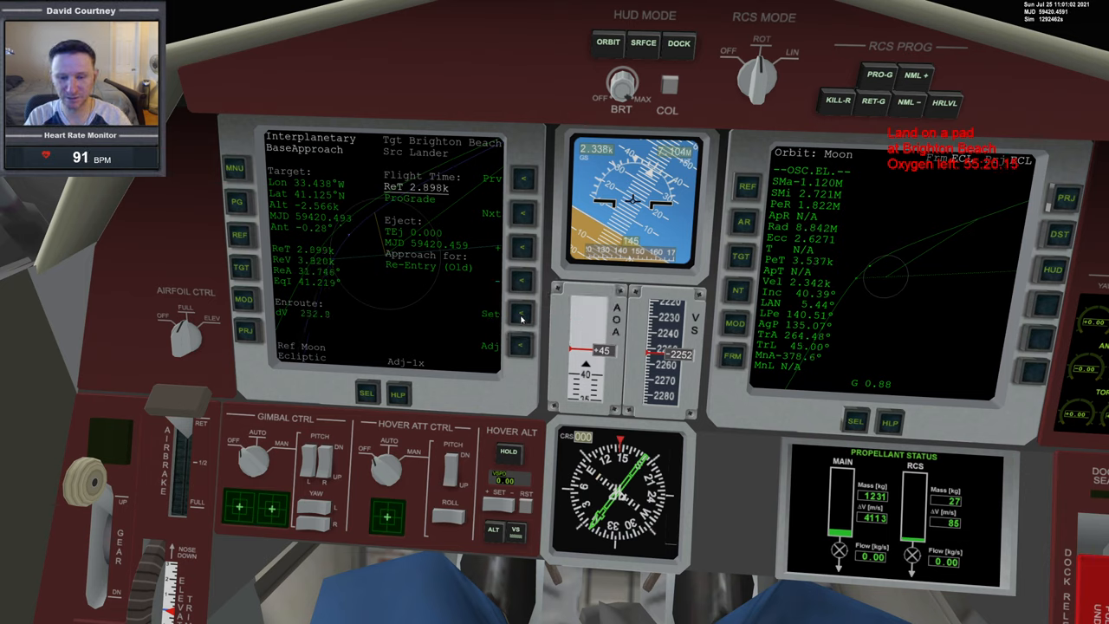
left_click(491, 314)
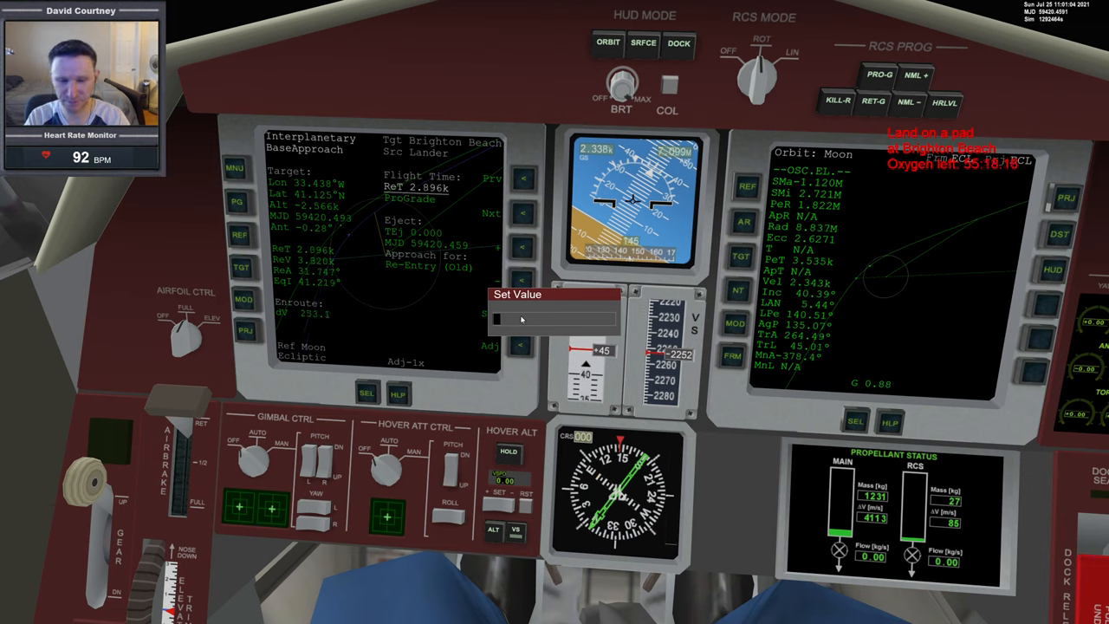
type("300")
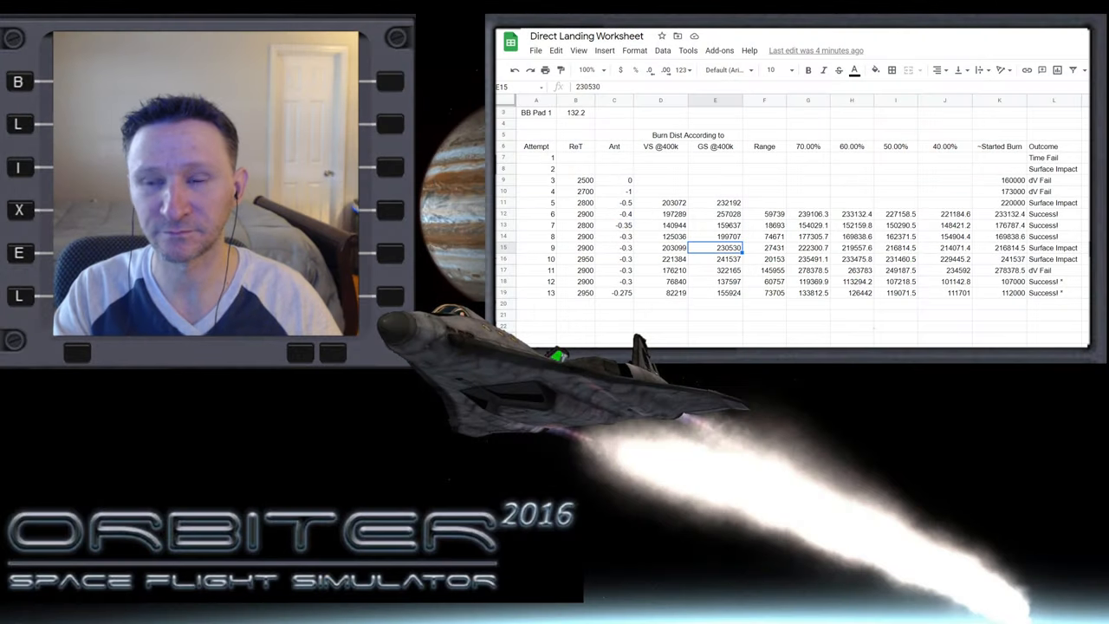
Select cell A20 below attempt 13 and begin the entry with 3
left_click(537, 304)
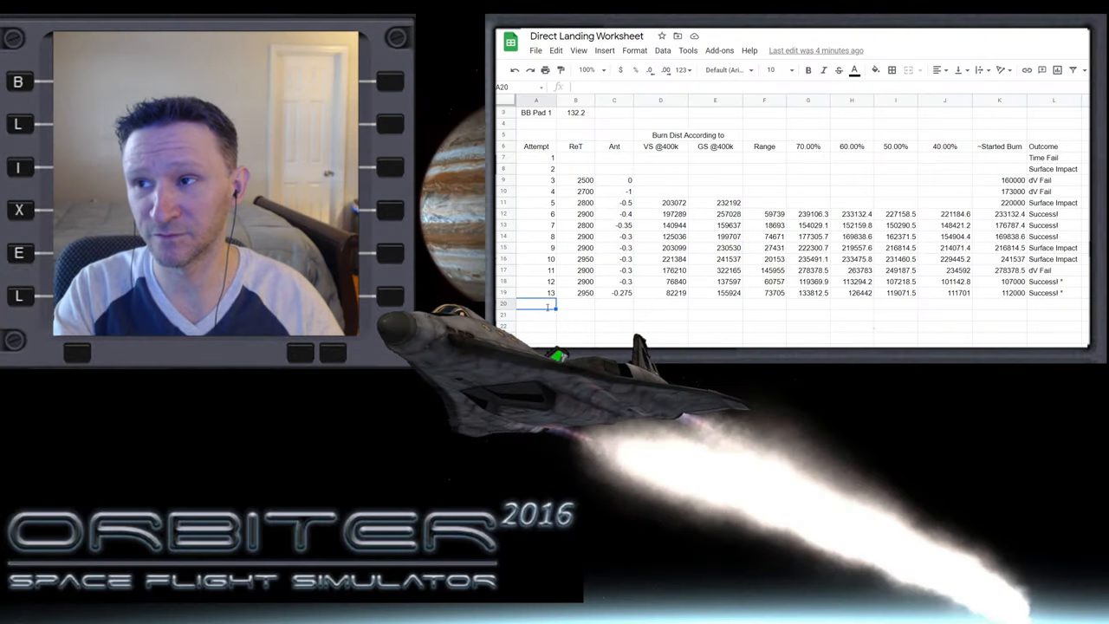
type("3")
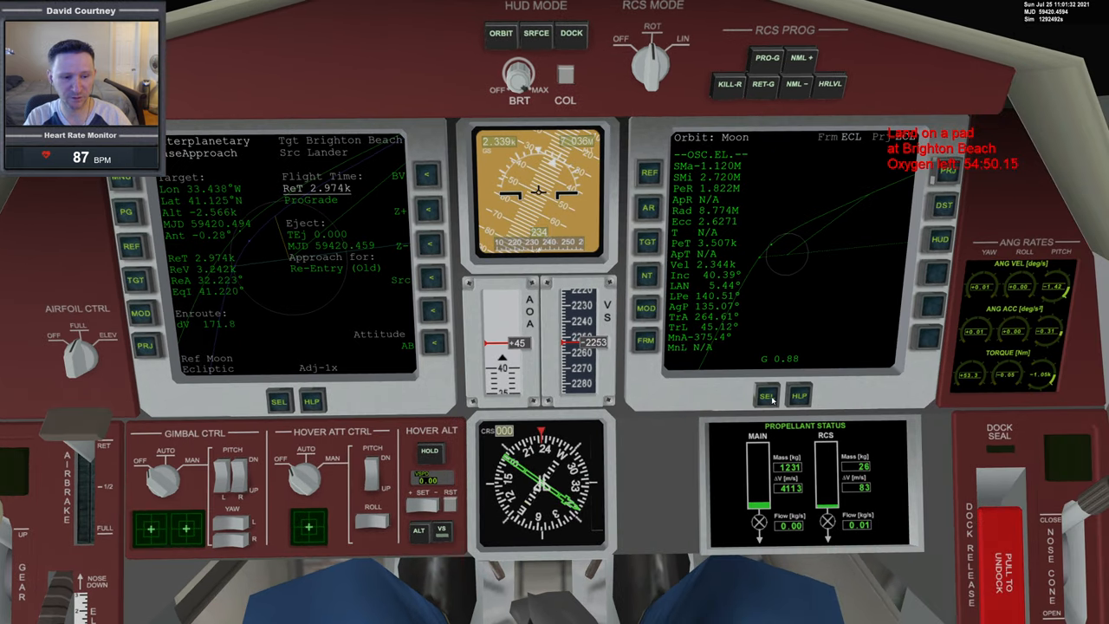
Open the right MFD's mode list to choose BurnTimeMFD
left_click(766, 396)
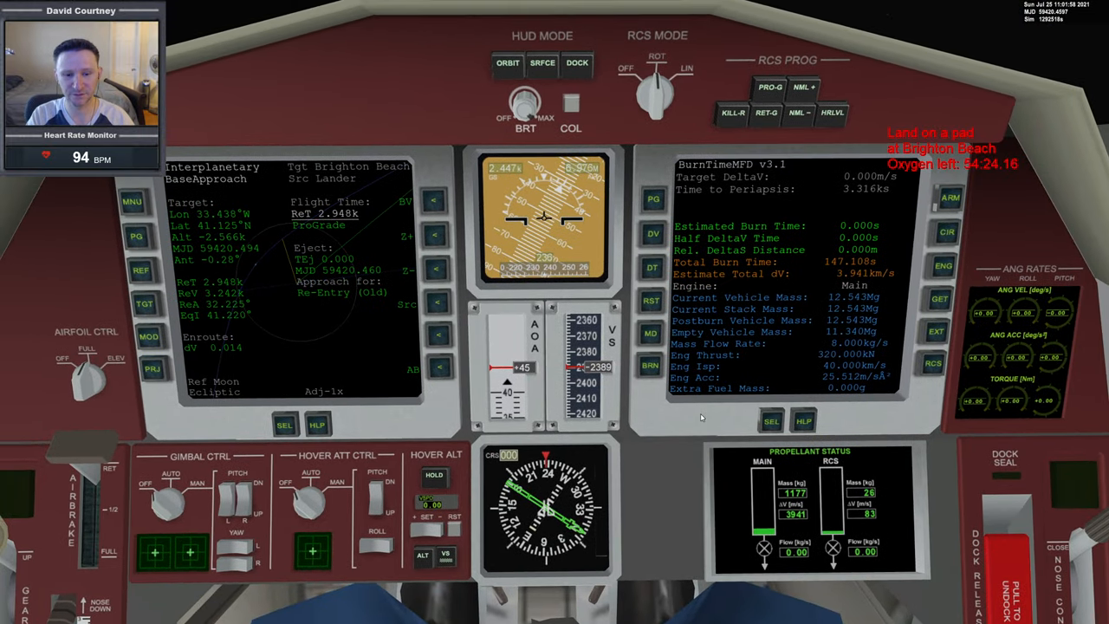
mouse_move(356, 255)
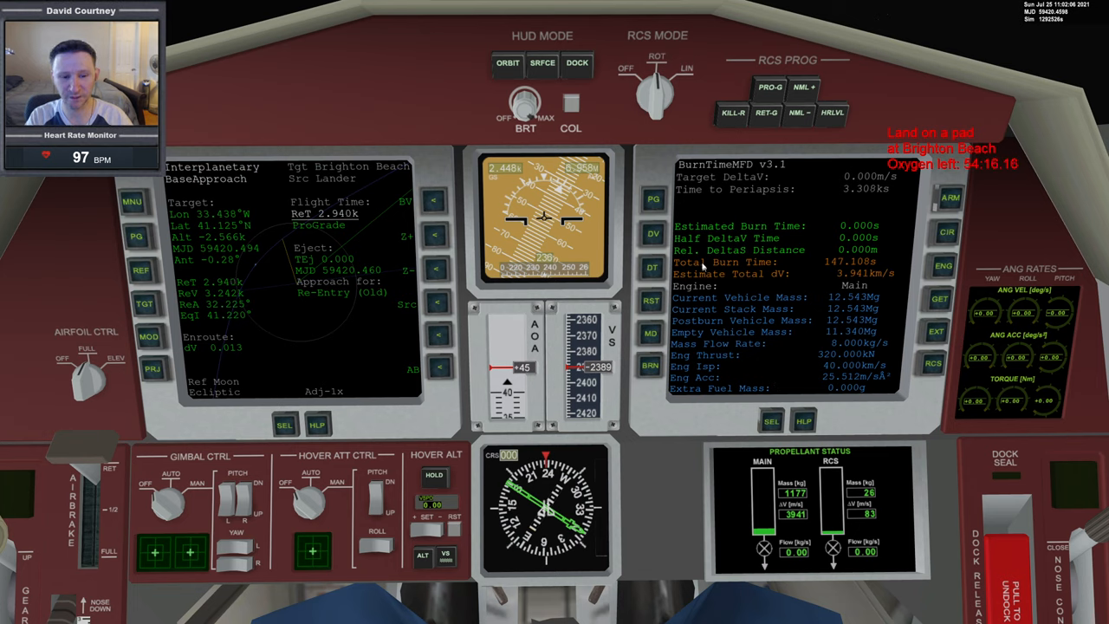
Enter 324 as the BurnTimeMFD target delta-V
left_click(652, 234)
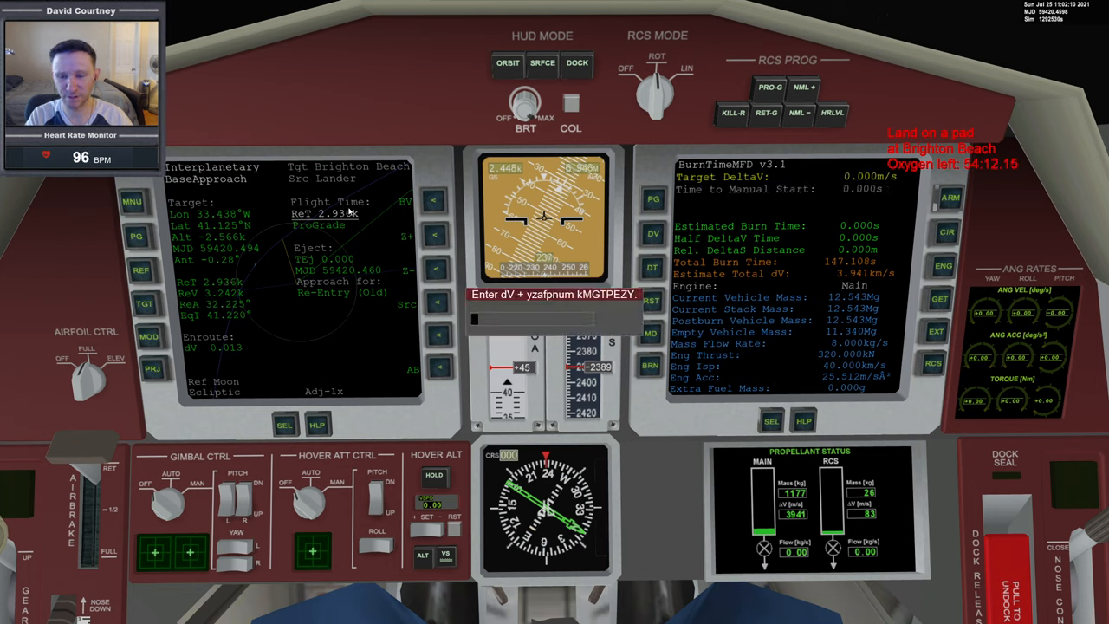
type("324")
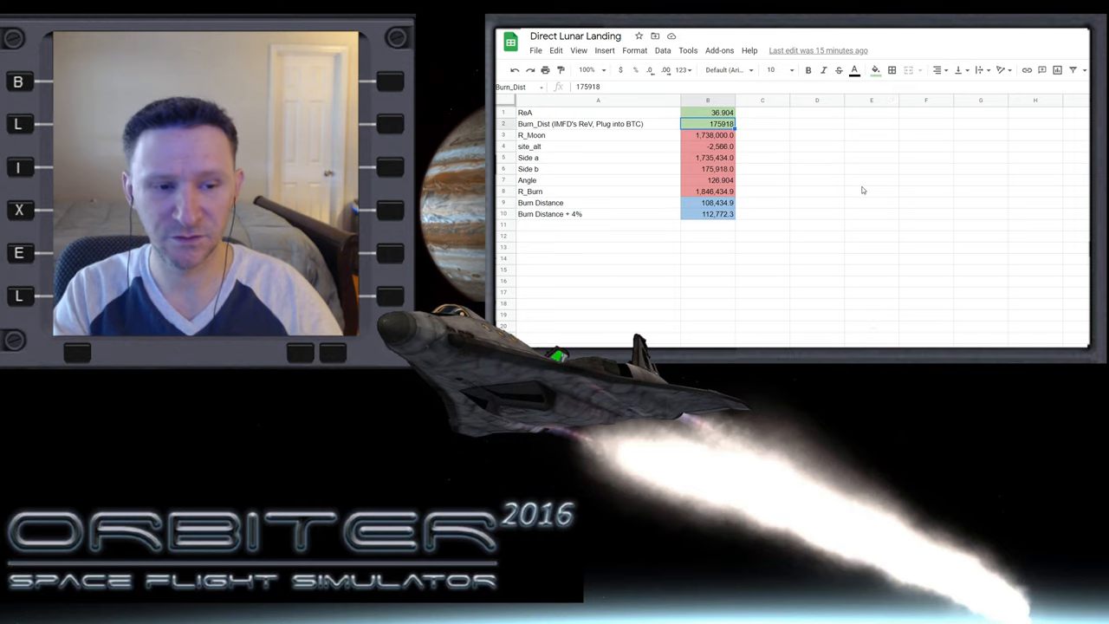
Fill attempt 14's worksheet row, entering 201 and 117 in its cells
type("201898")
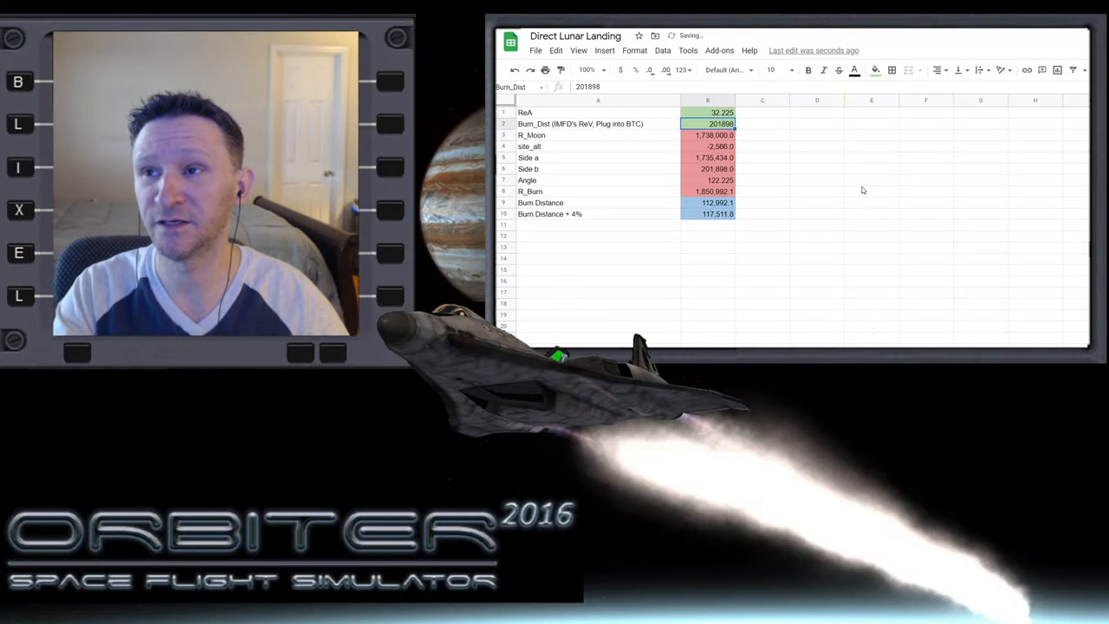
left_click(708, 202)
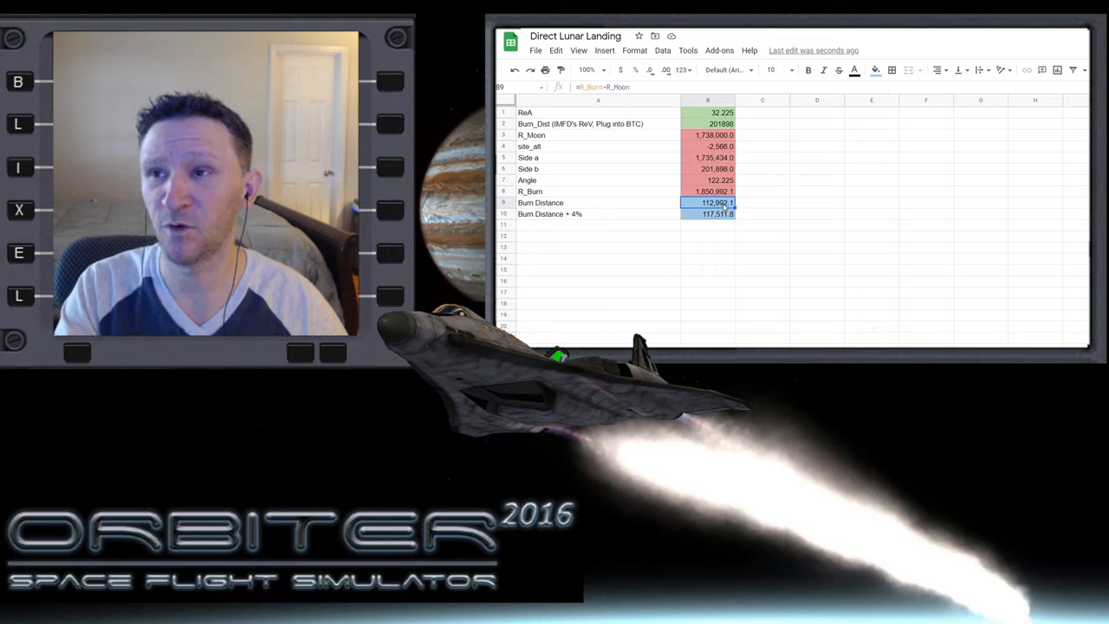
left_click(708, 214)
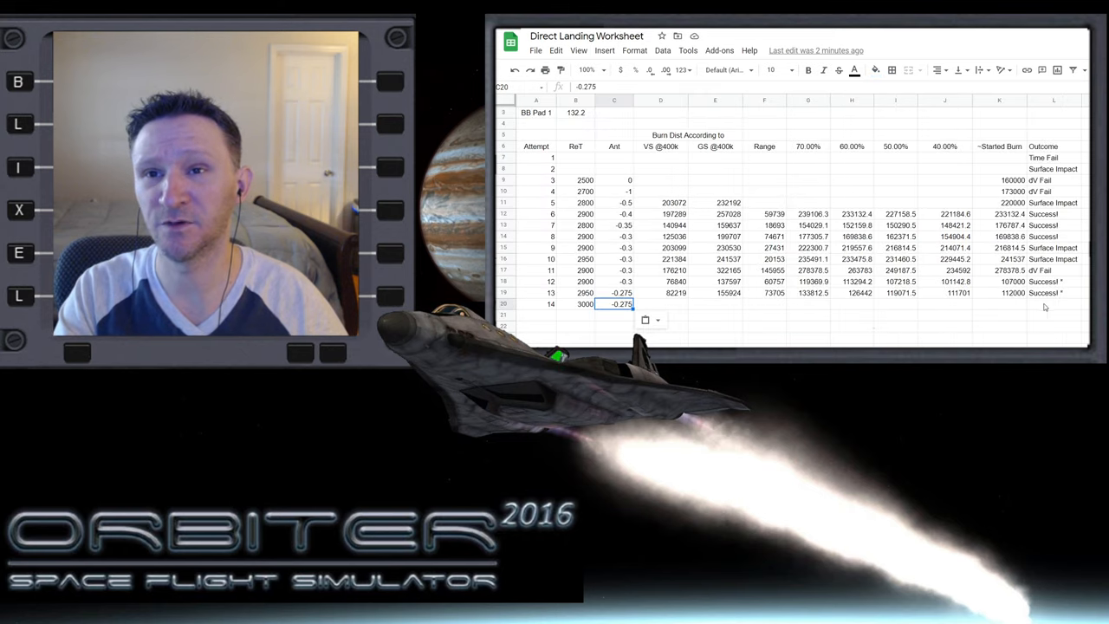
type("117")
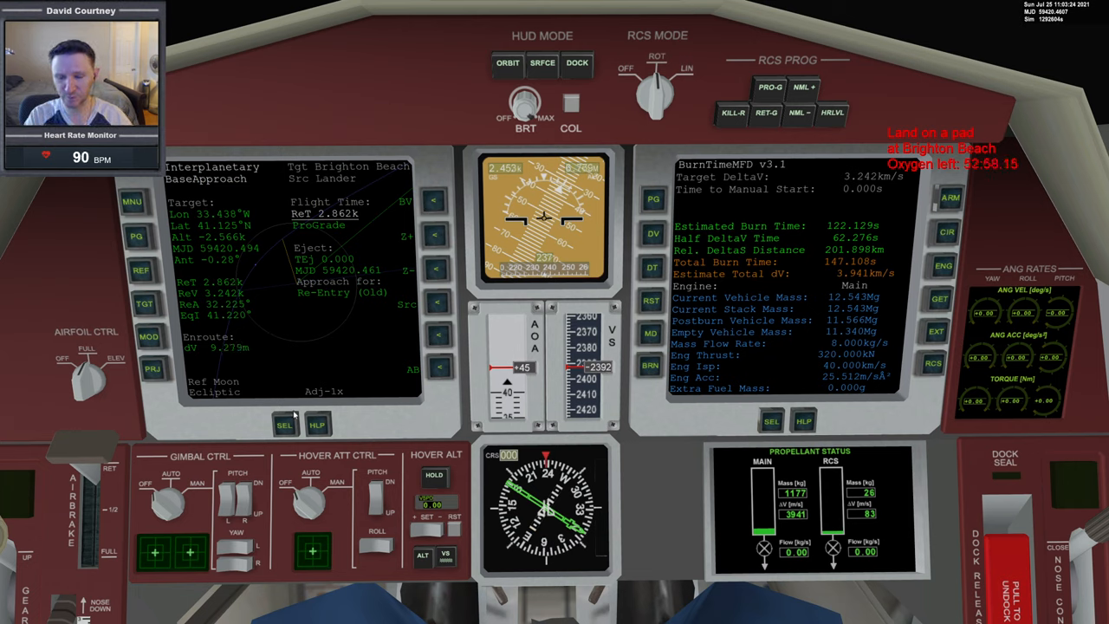
Switch the left MFD to the rear camera view showing Lander Attach(6)
left_click(131, 201)
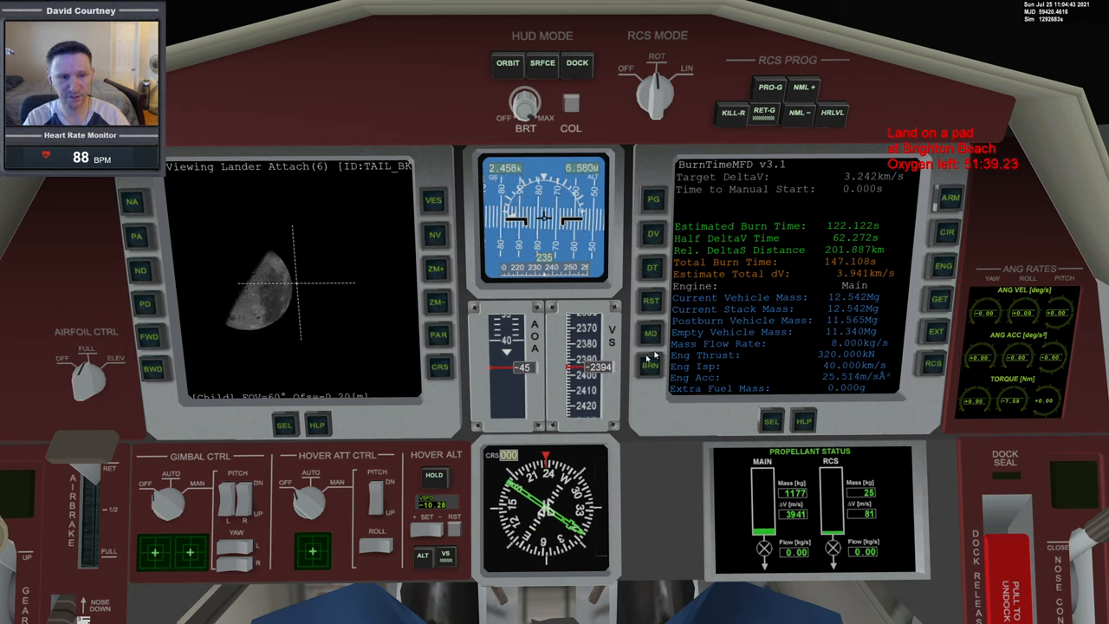
left_click(732, 112)
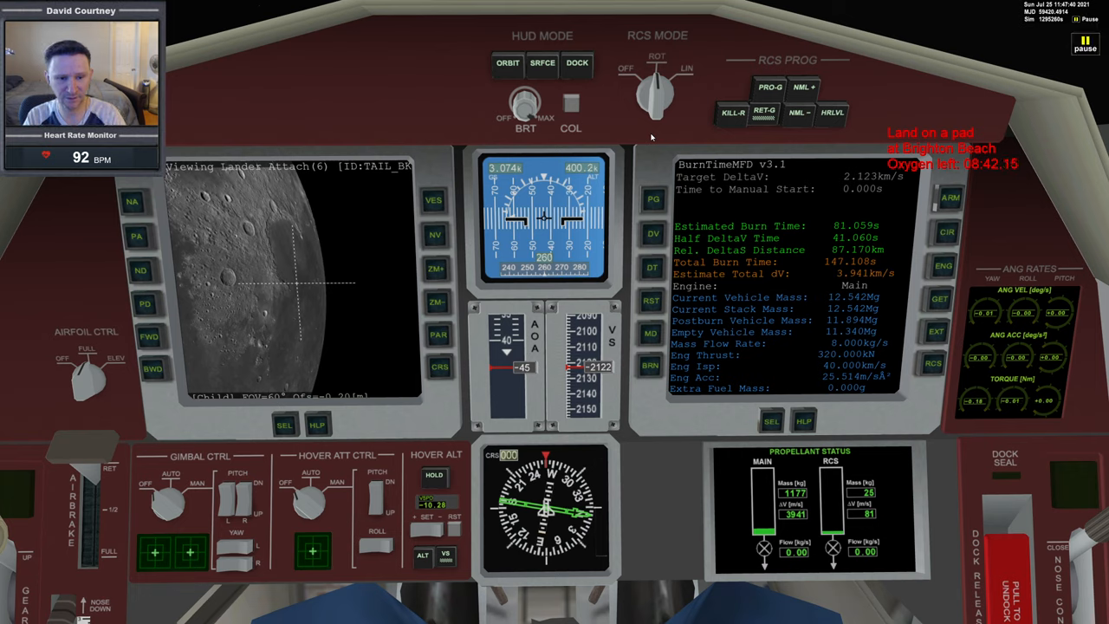
mouse_move(683, 208)
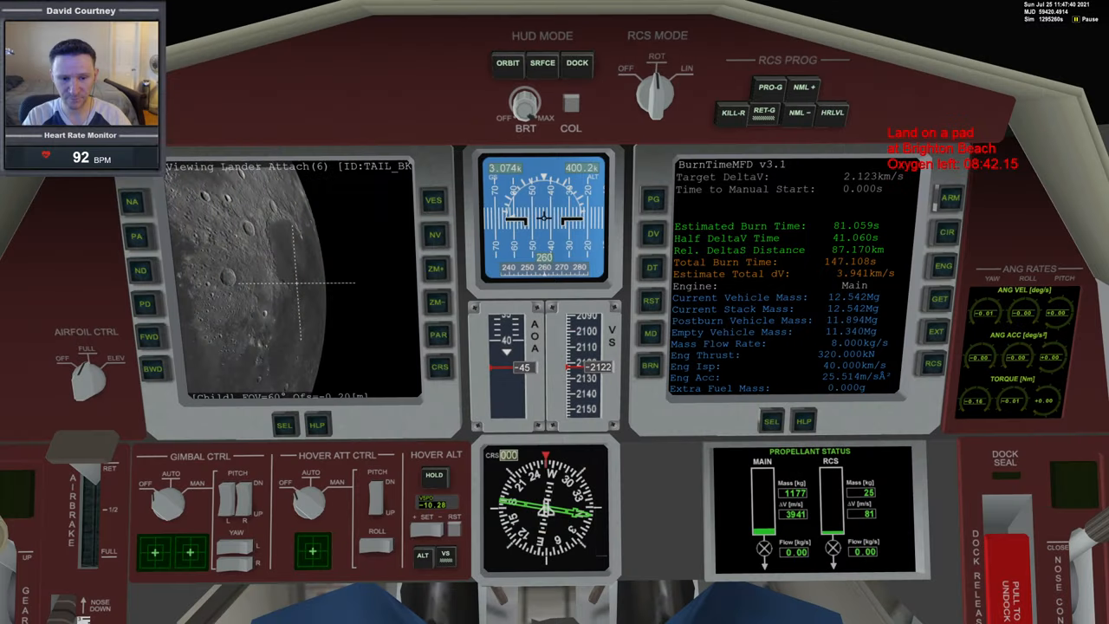
mouse_move(658, 486)
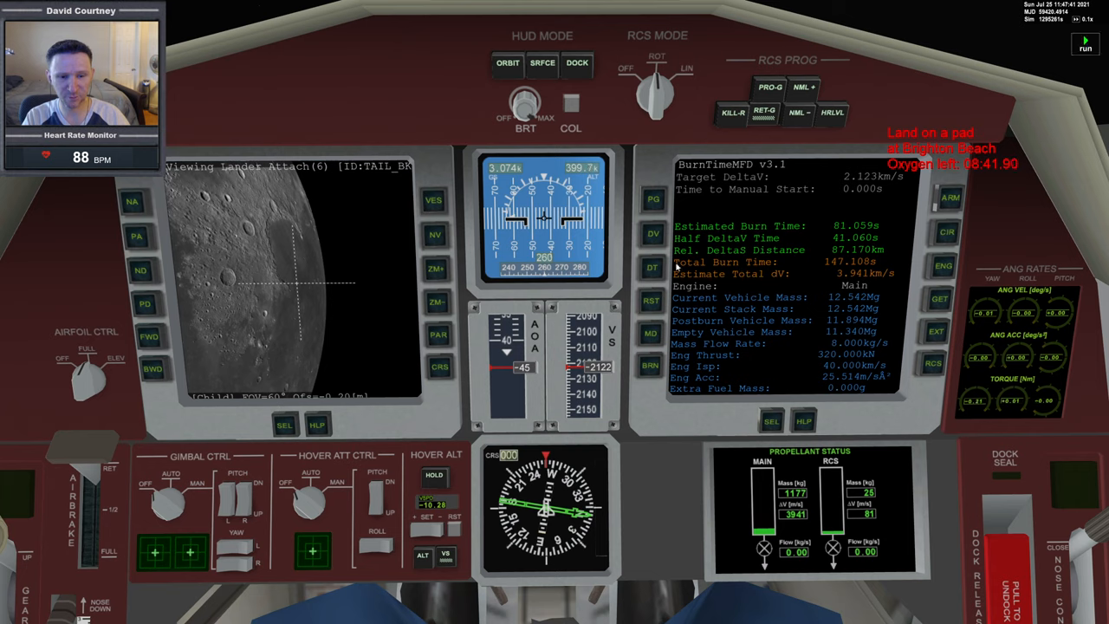
Set the BurnTimeMFD target delta-V to 3074
left_click(651, 234)
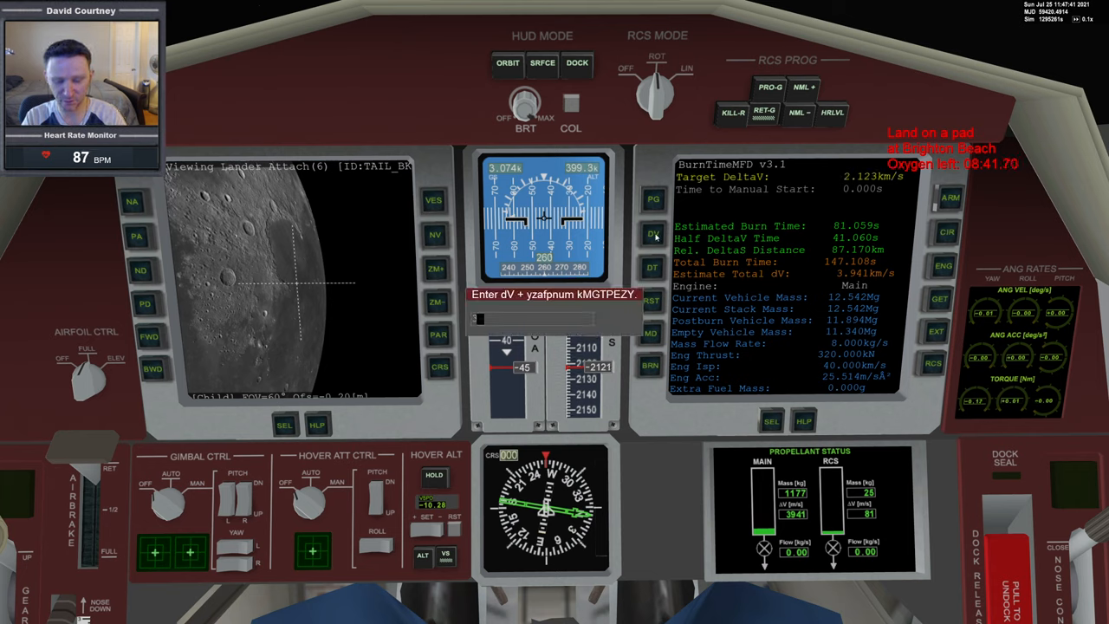
type("3074")
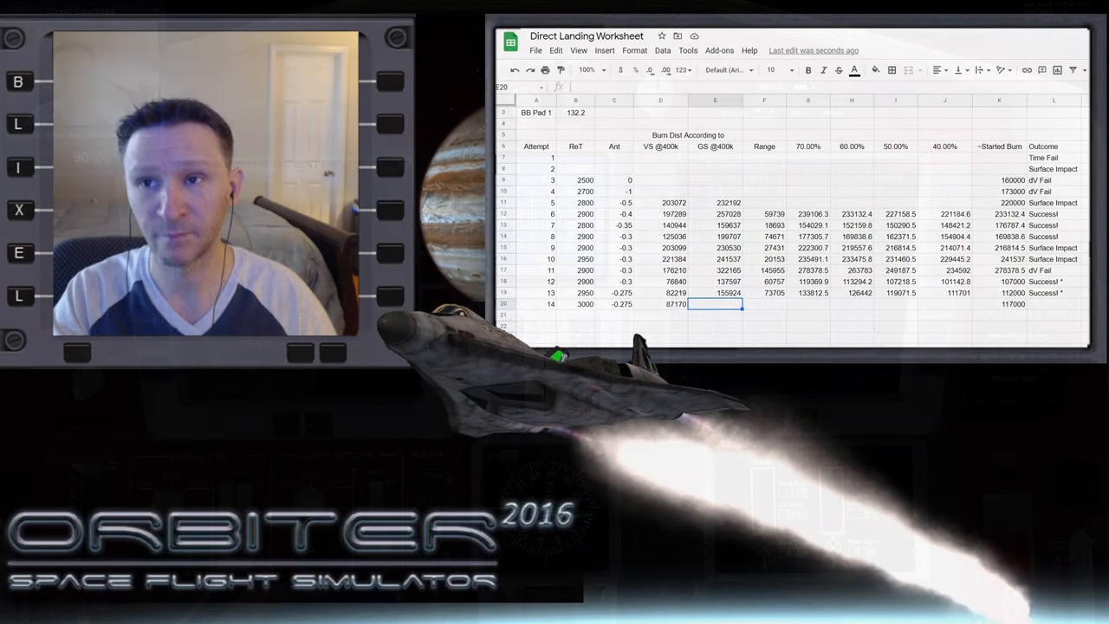
Log attempt 14's burn distance, clear the filled estimates and inspect the 50% formula
type("181692")
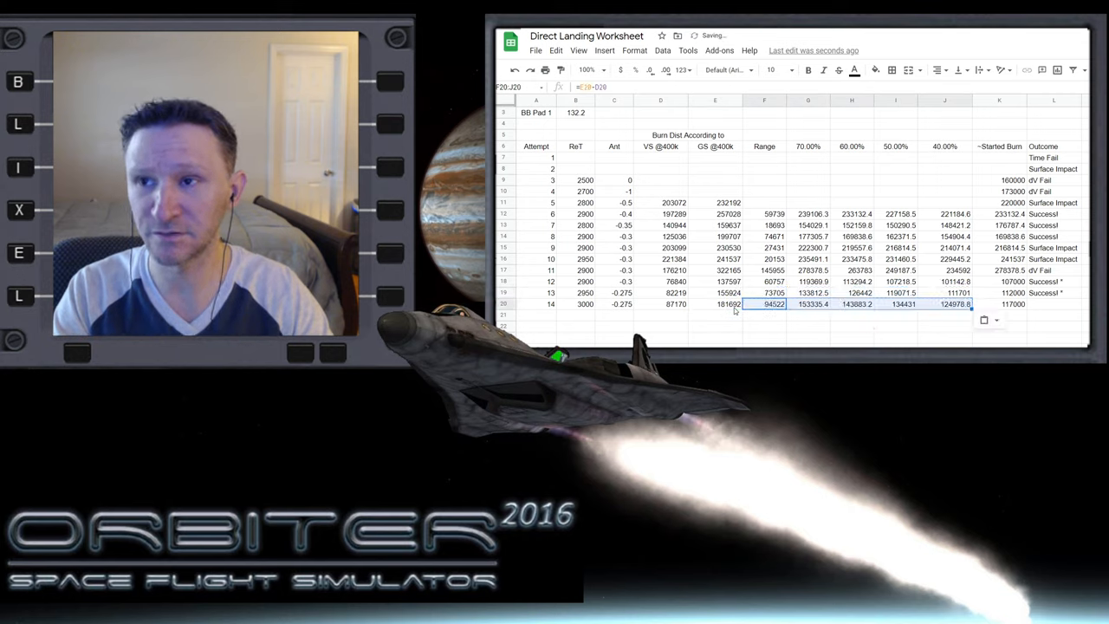
left_click(764, 314)
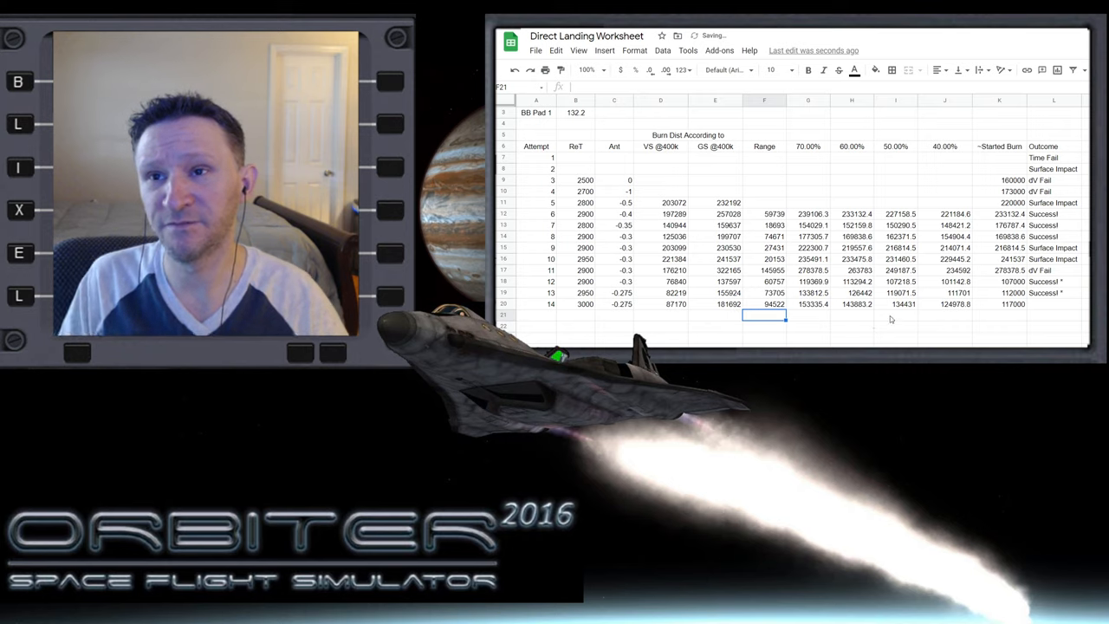
left_click(895, 304)
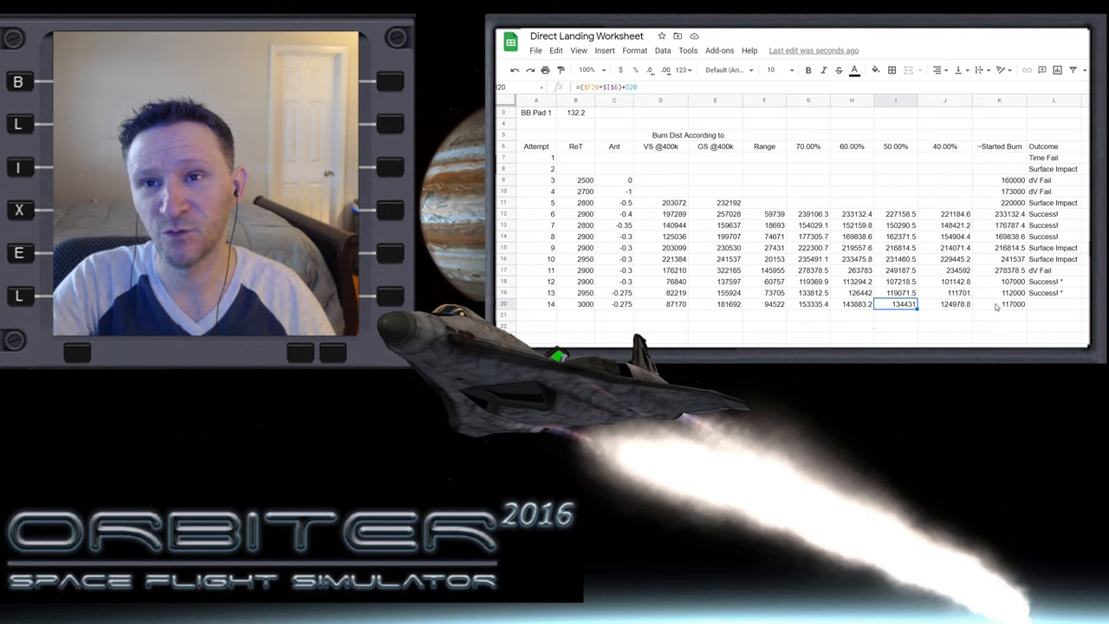
left_click(1012, 304)
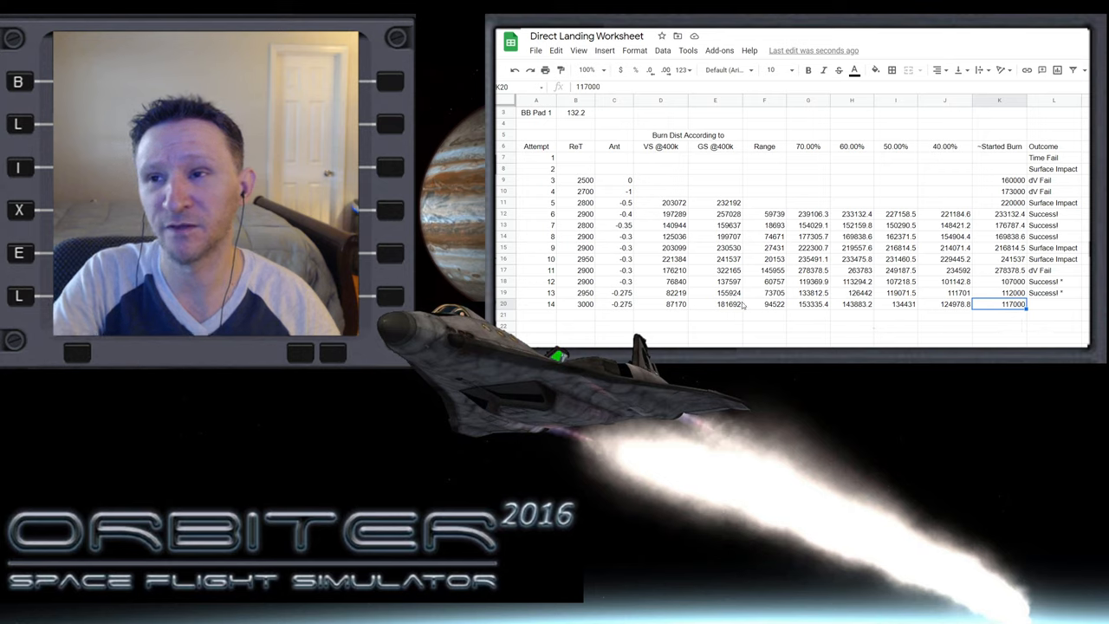
left_click(808, 304)
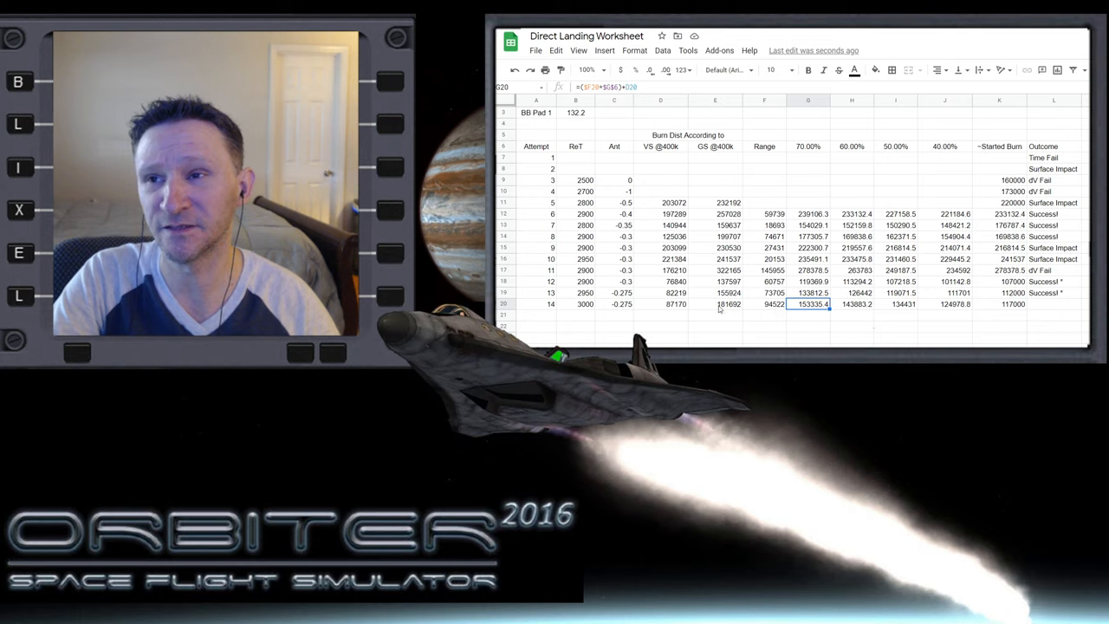
left_click(764, 304)
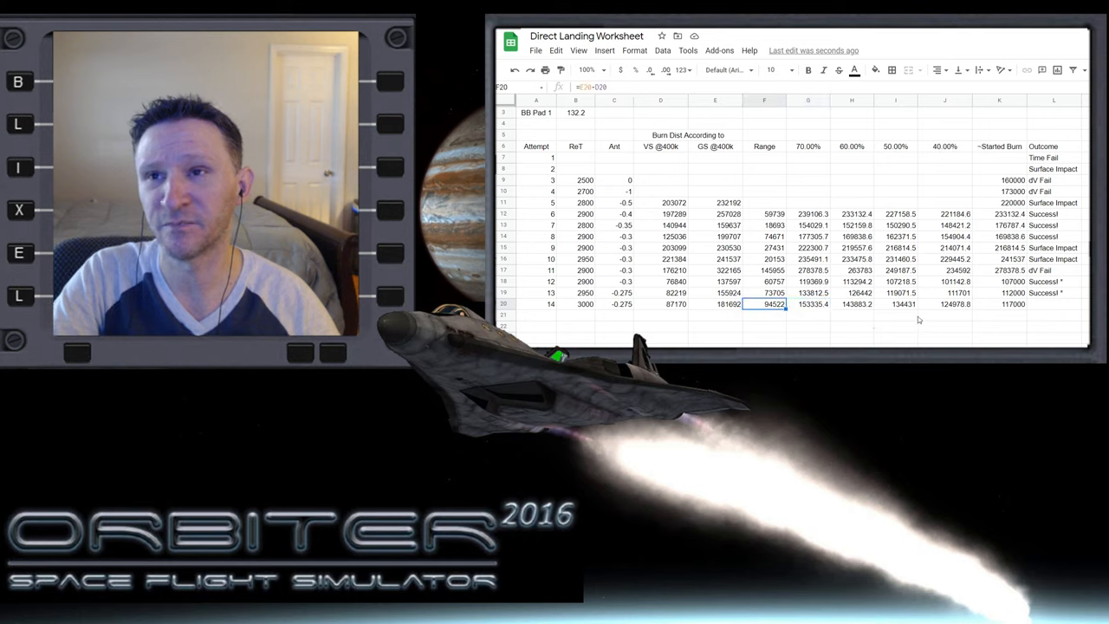
left_click(852, 303)
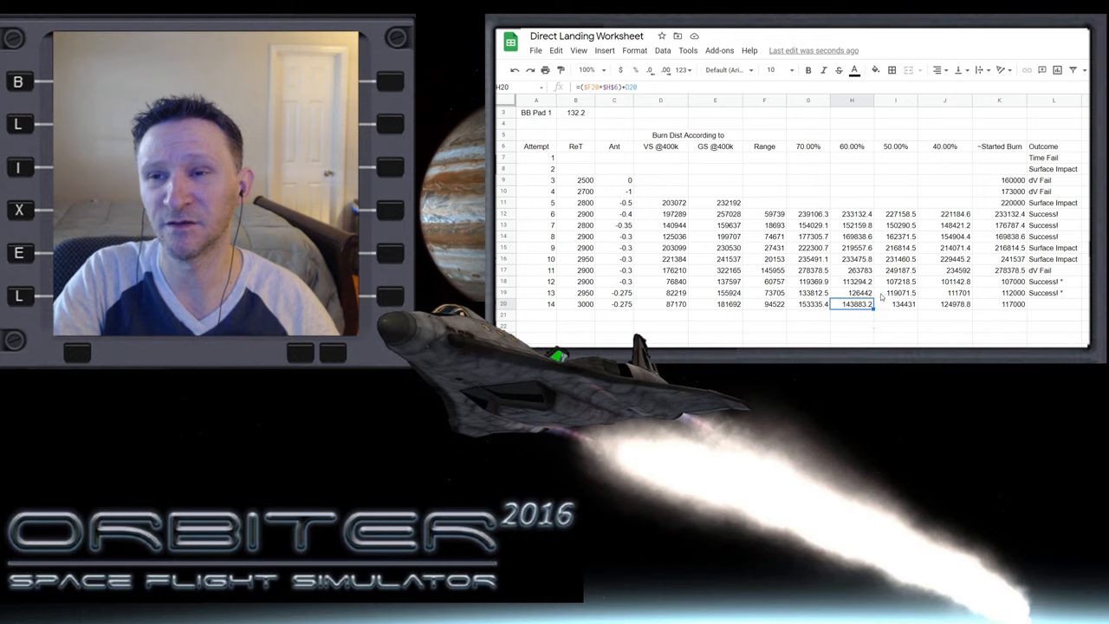
mouse_move(918, 317)
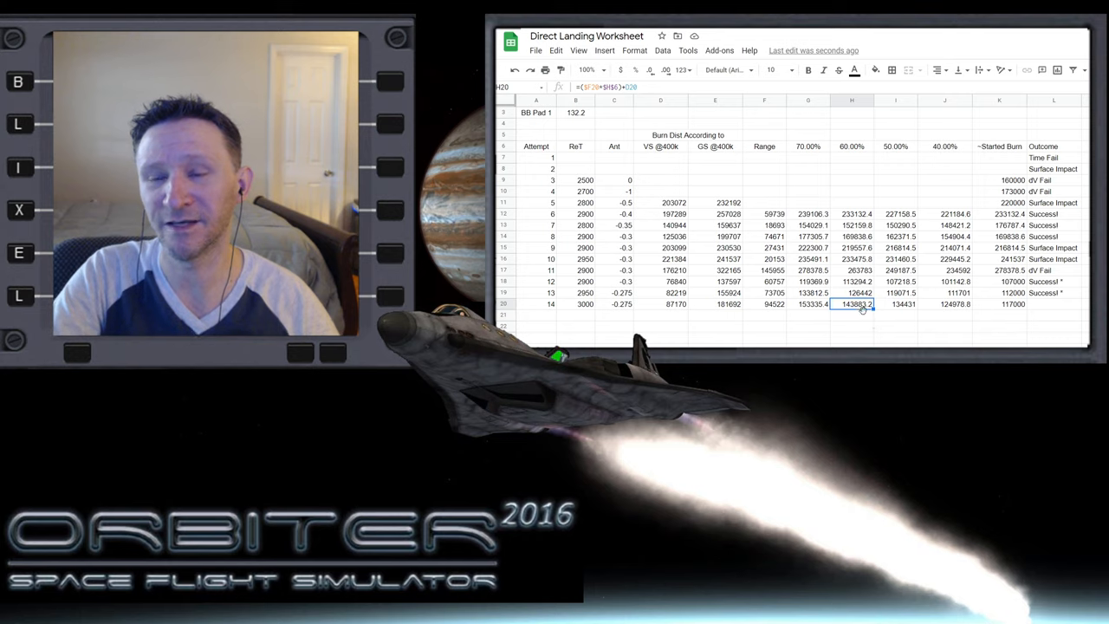
mouse_move(884, 326)
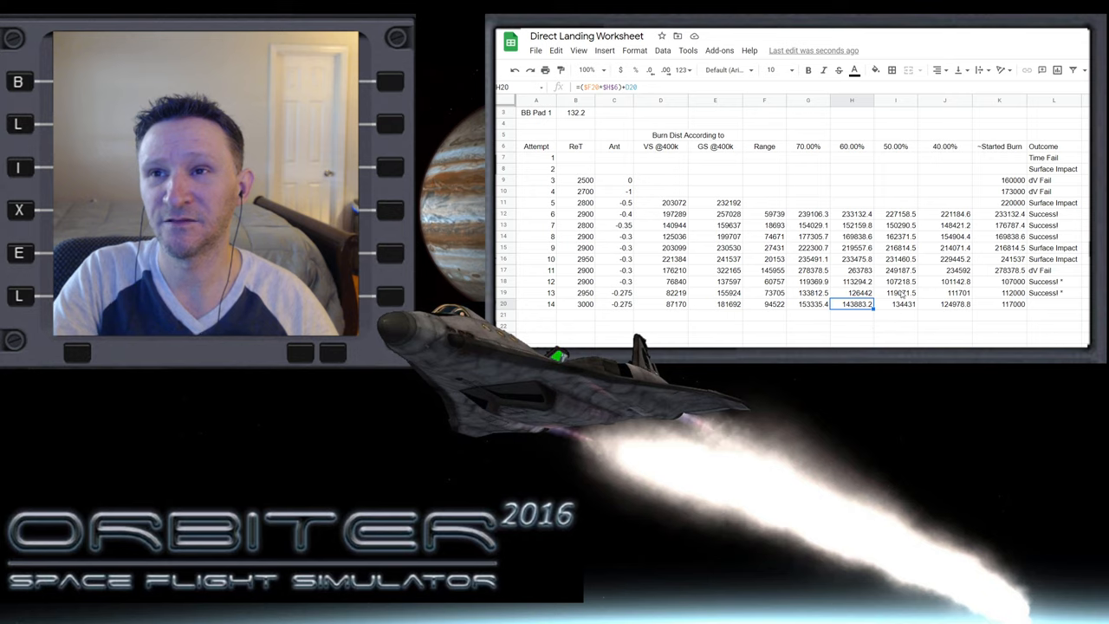
left_click(765, 292)
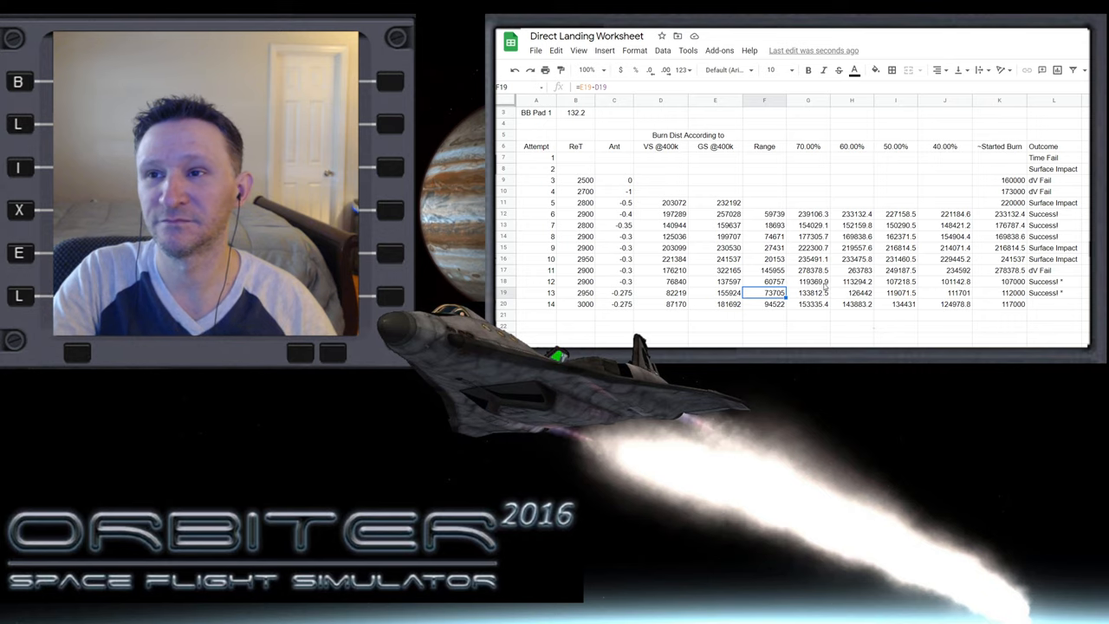
left_click(772, 281)
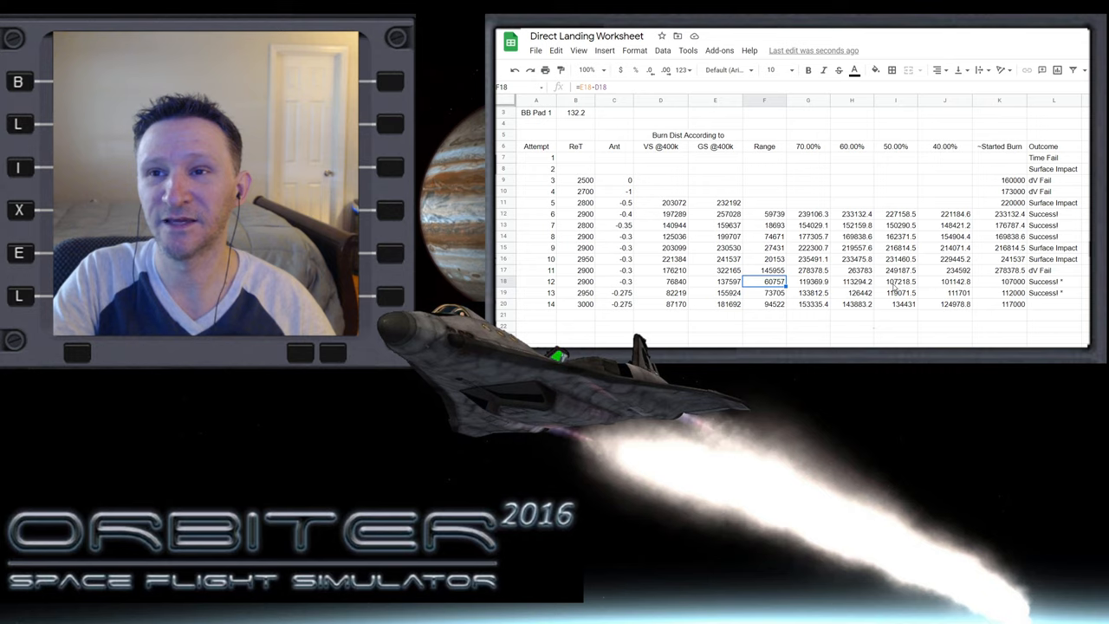
left_click(896, 281)
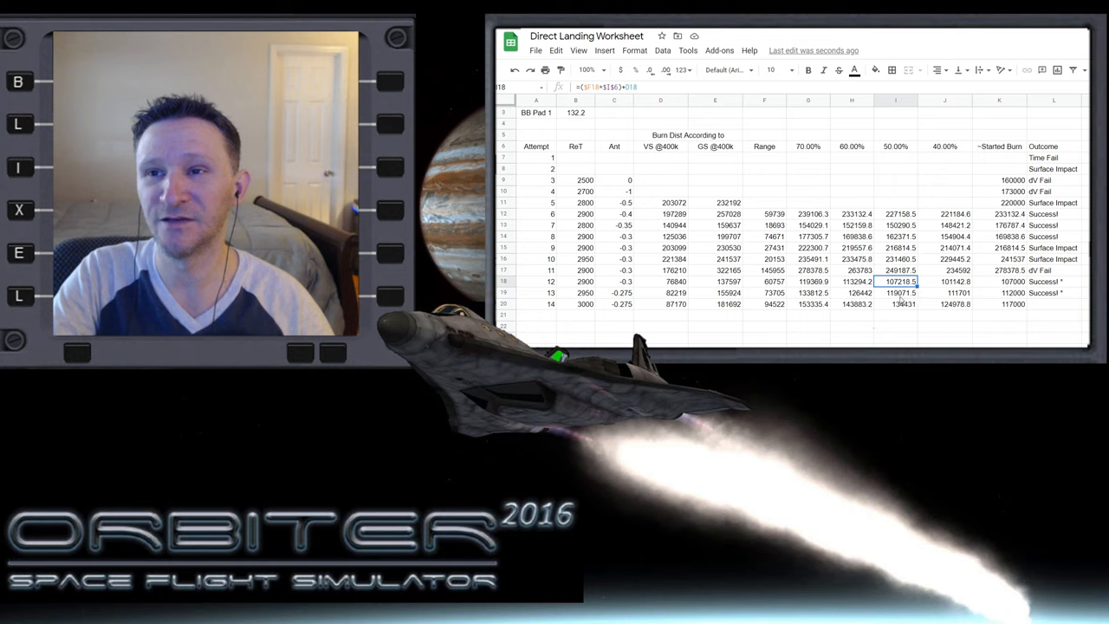
left_click(895, 292)
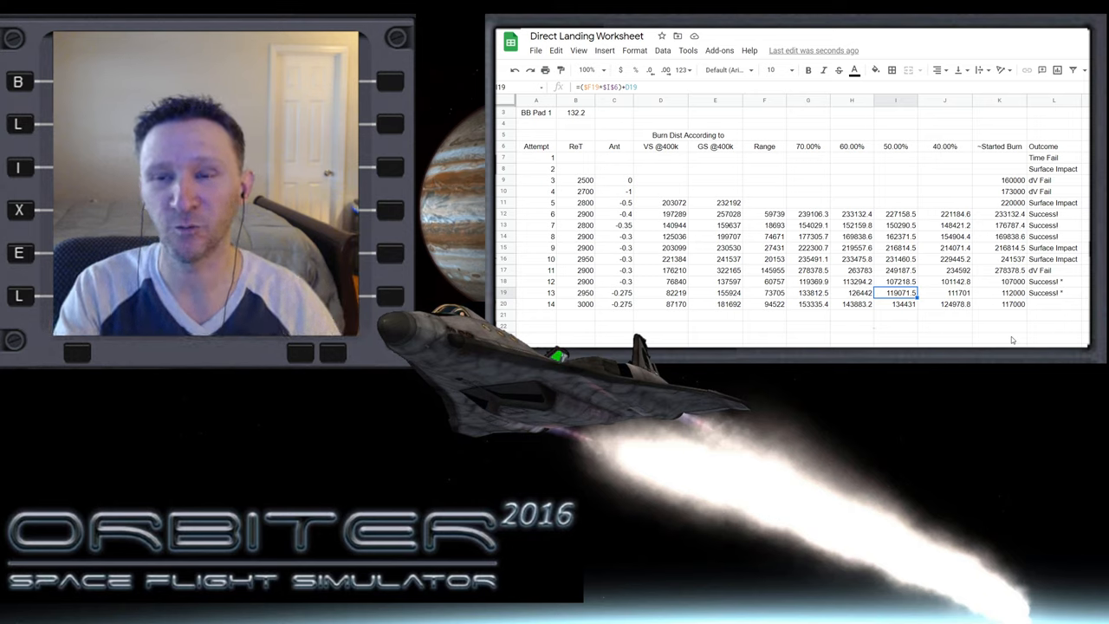
mouse_move(972, 315)
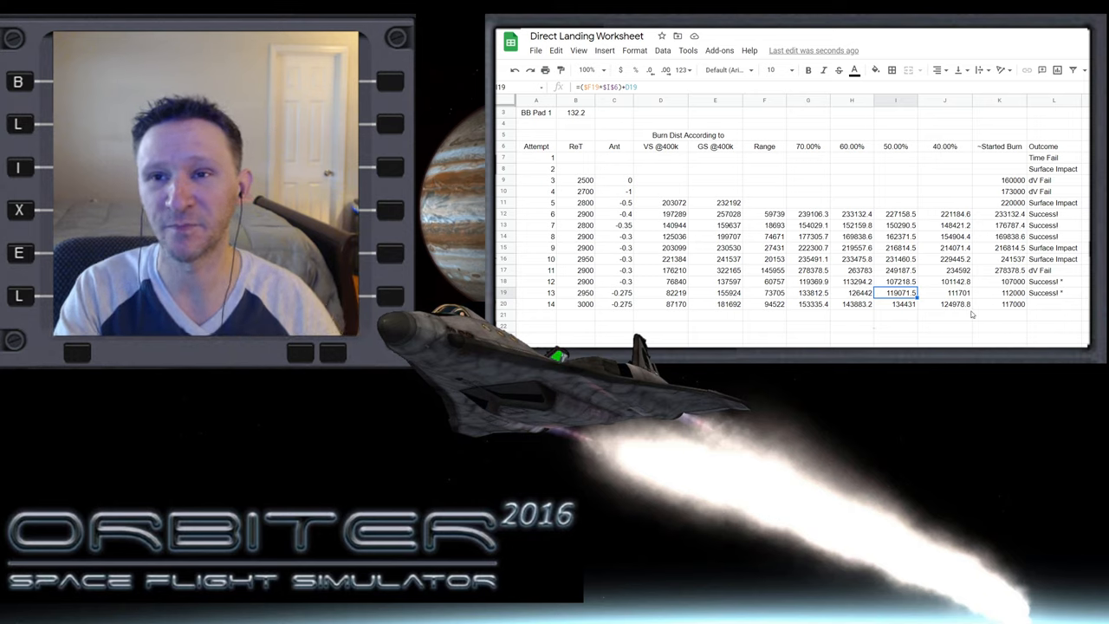
left_click(1012, 304)
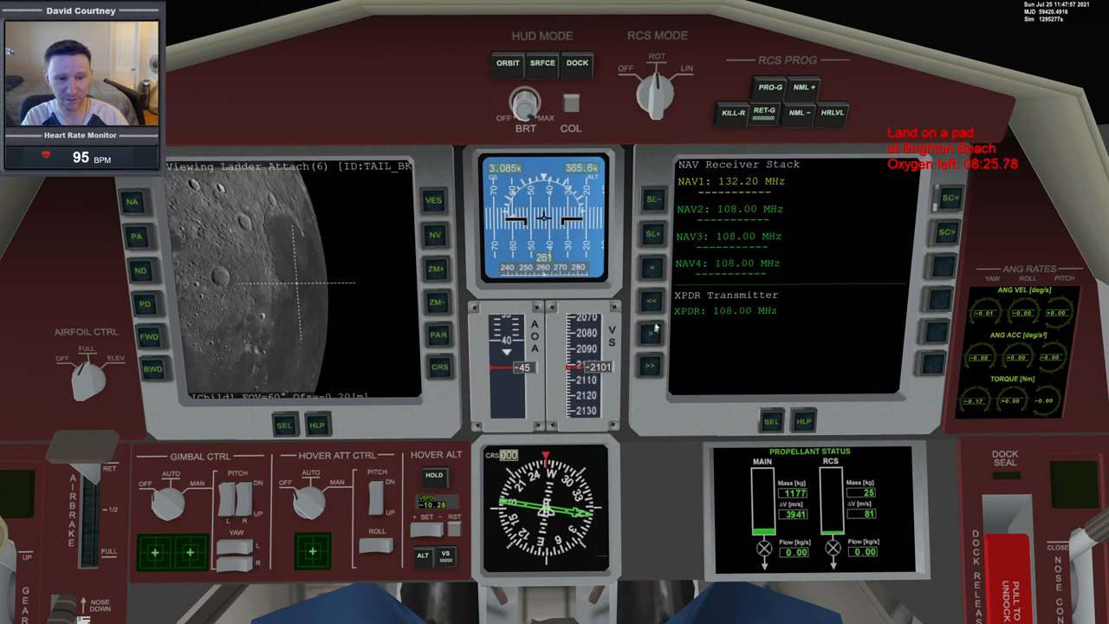
Return to the Orbiter window to resume the Delta glider cockpit approach
left_click(771, 421)
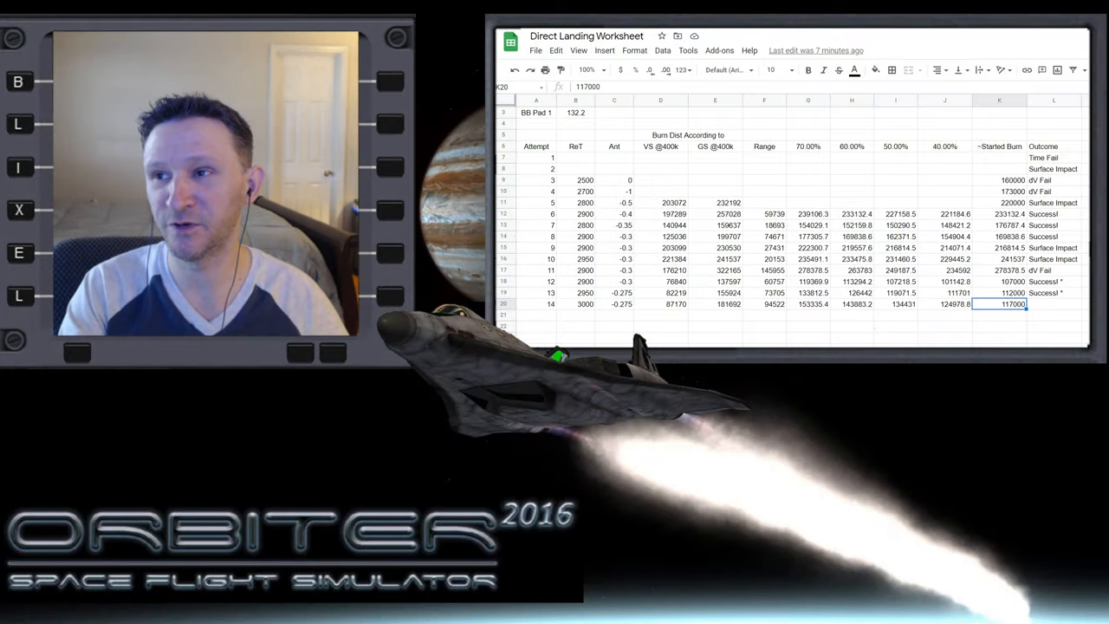
Record attempt 14 in row 20: 117000 in K20 and 'Success! *' in L20
left_click(584, 304)
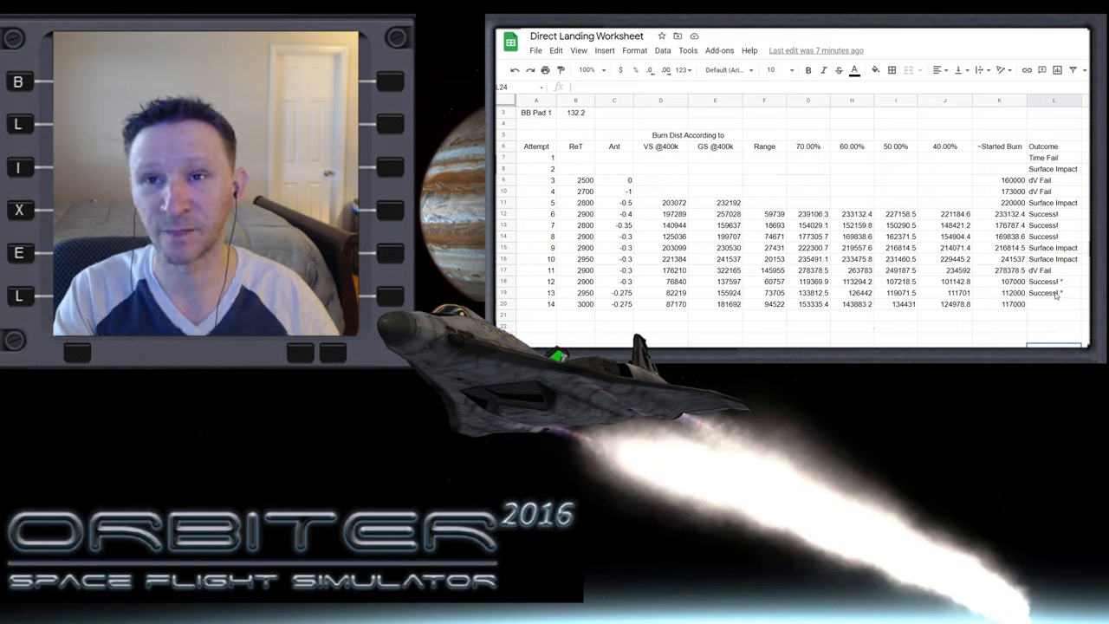
left_click(999, 304)
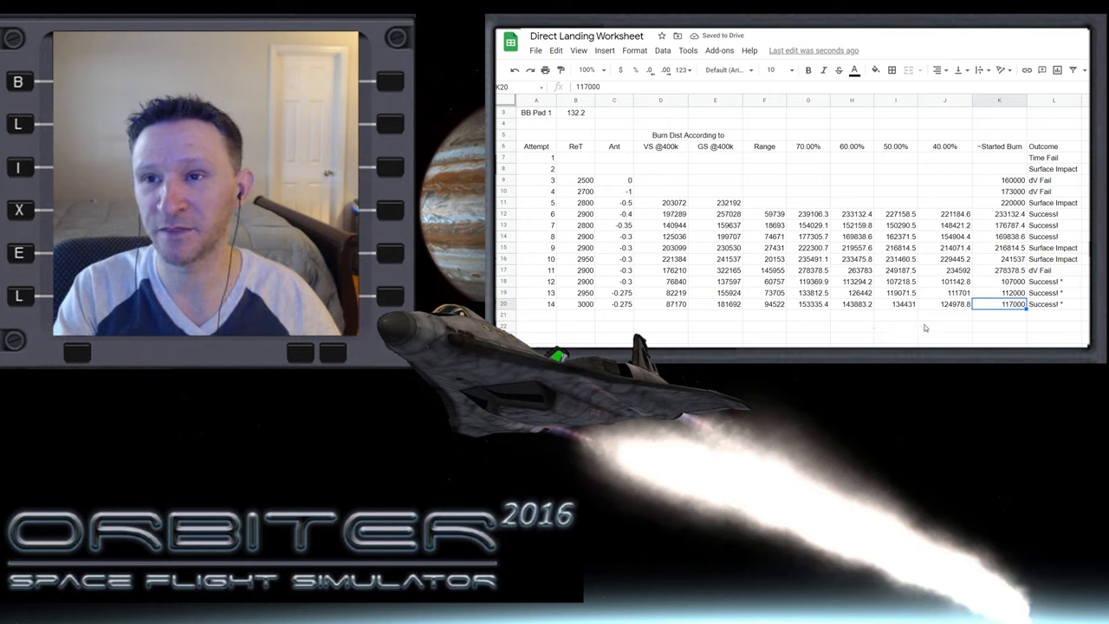
left_click(944, 327)
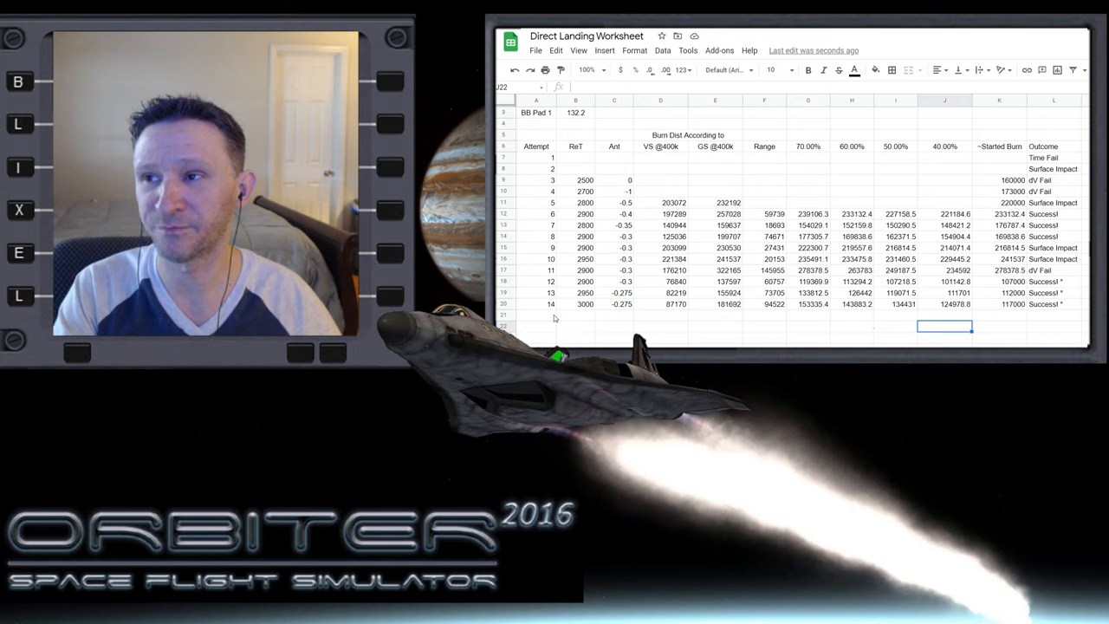
left_click(536, 314)
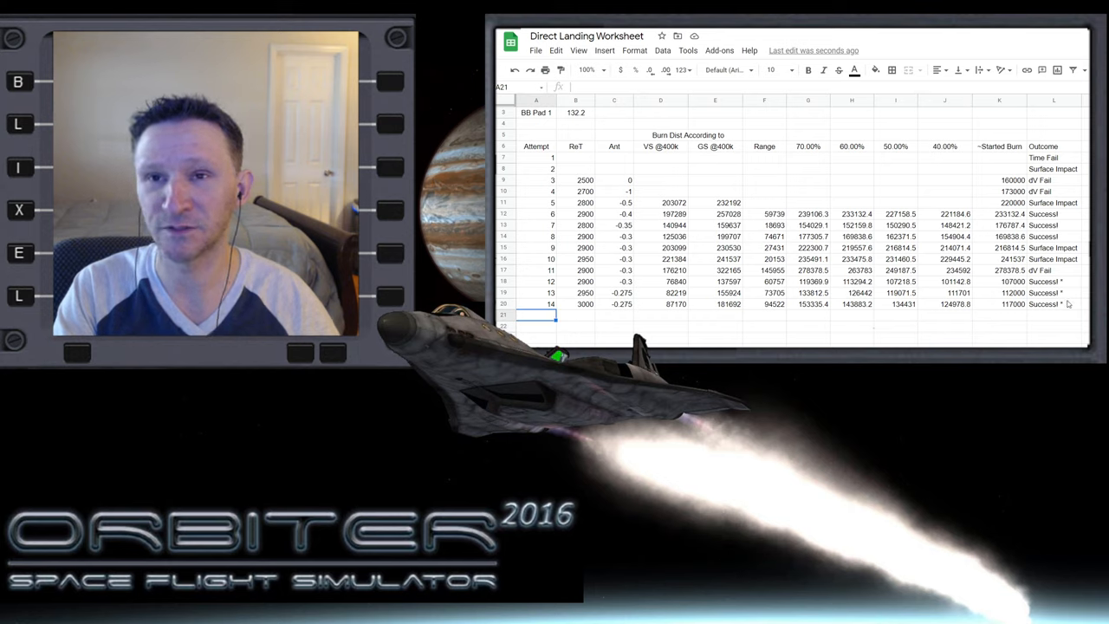